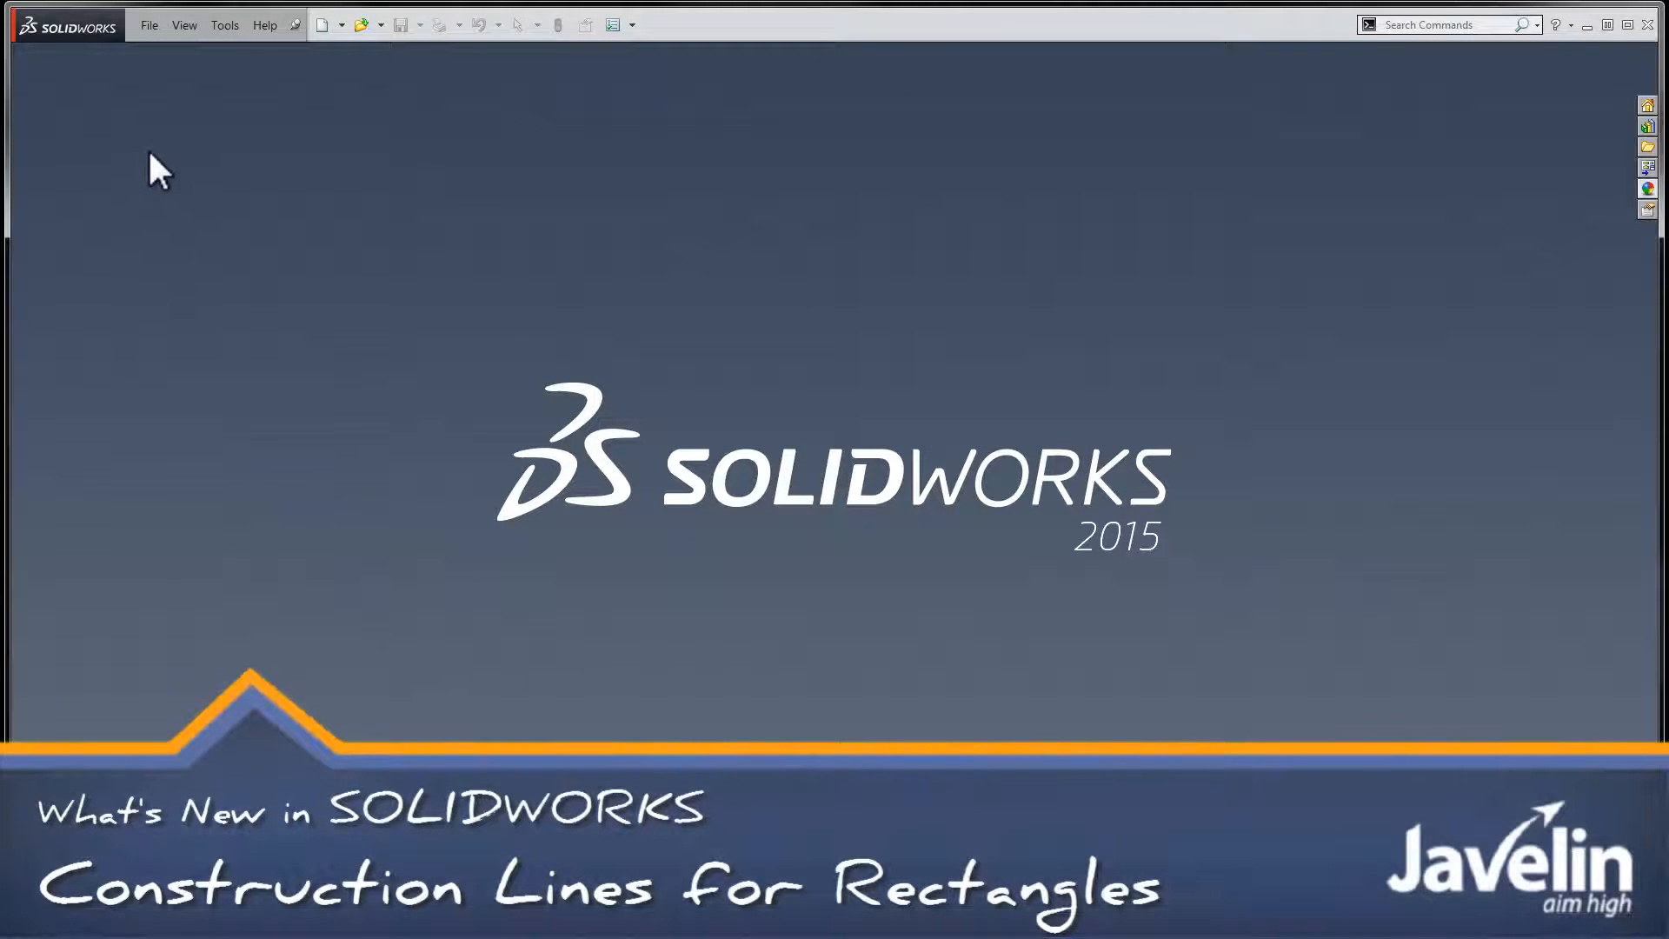
Step: Create a new Part document via File > New and select the Front Plane
left_click(150, 25)
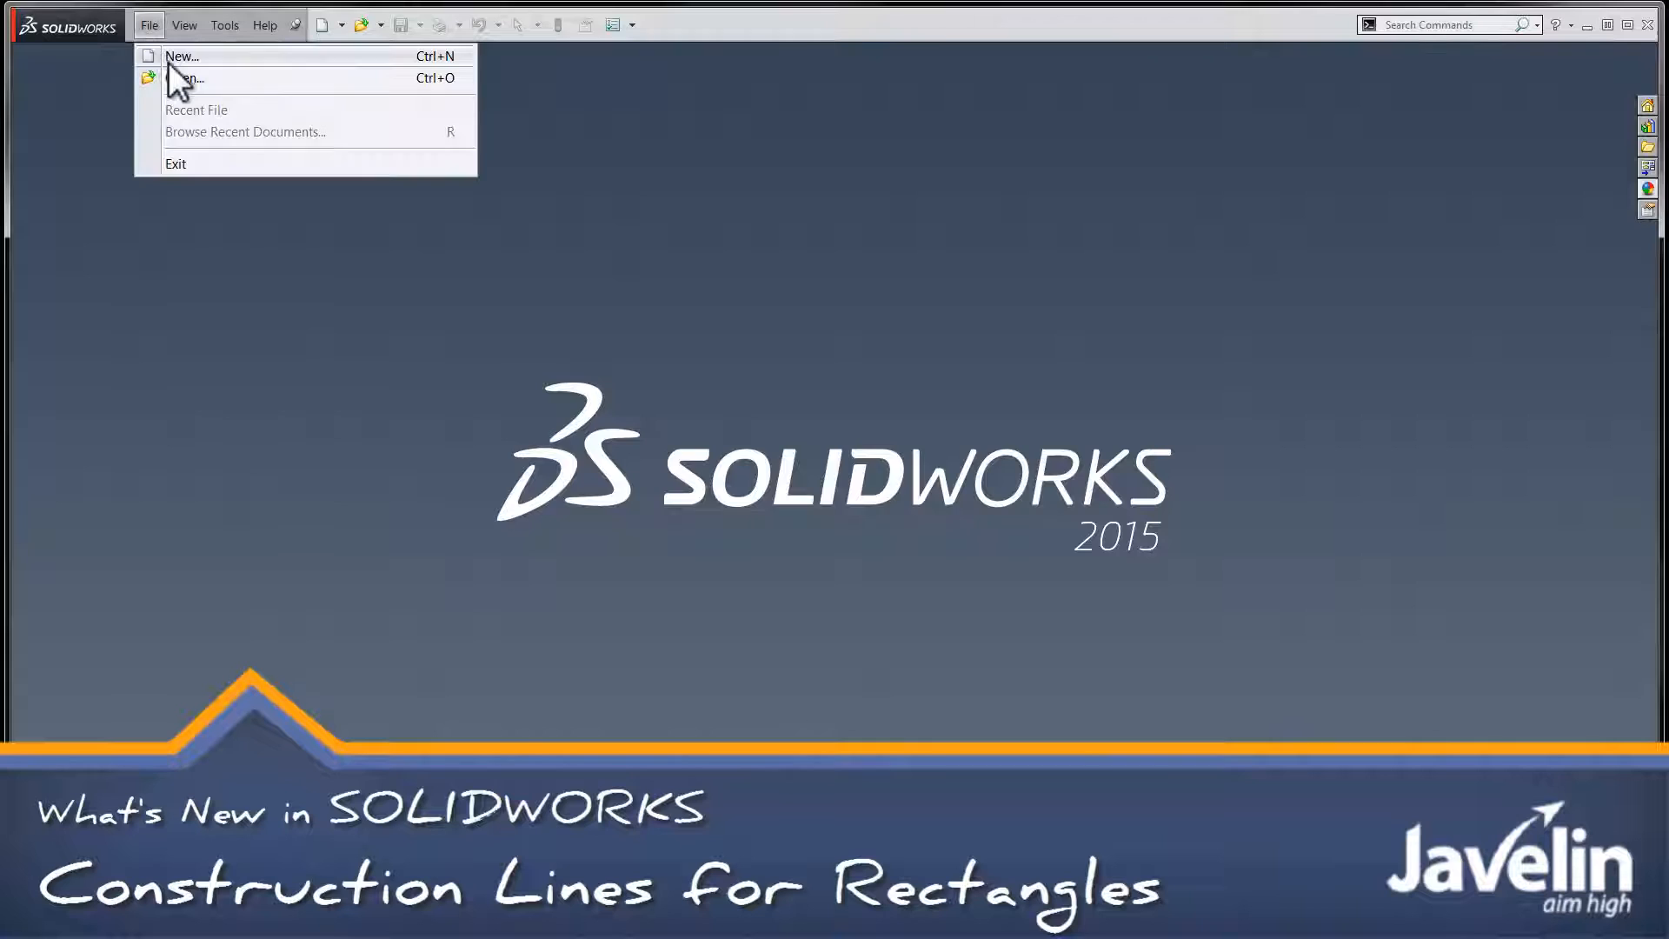
left_click(181, 55)
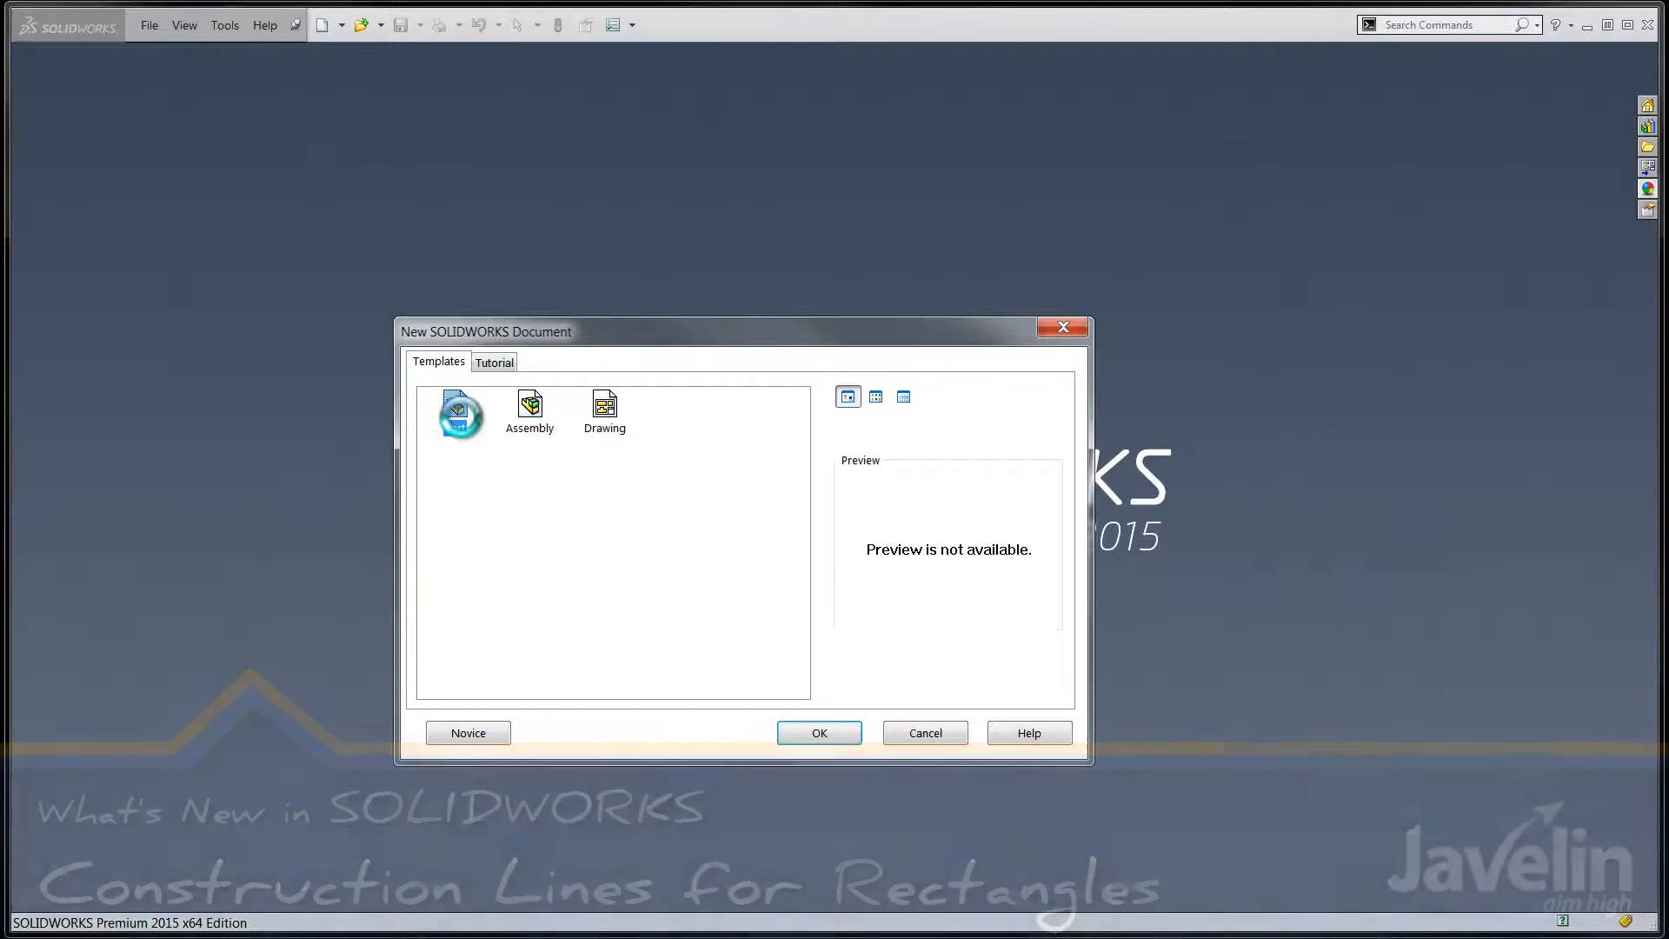
left_click(819, 732)
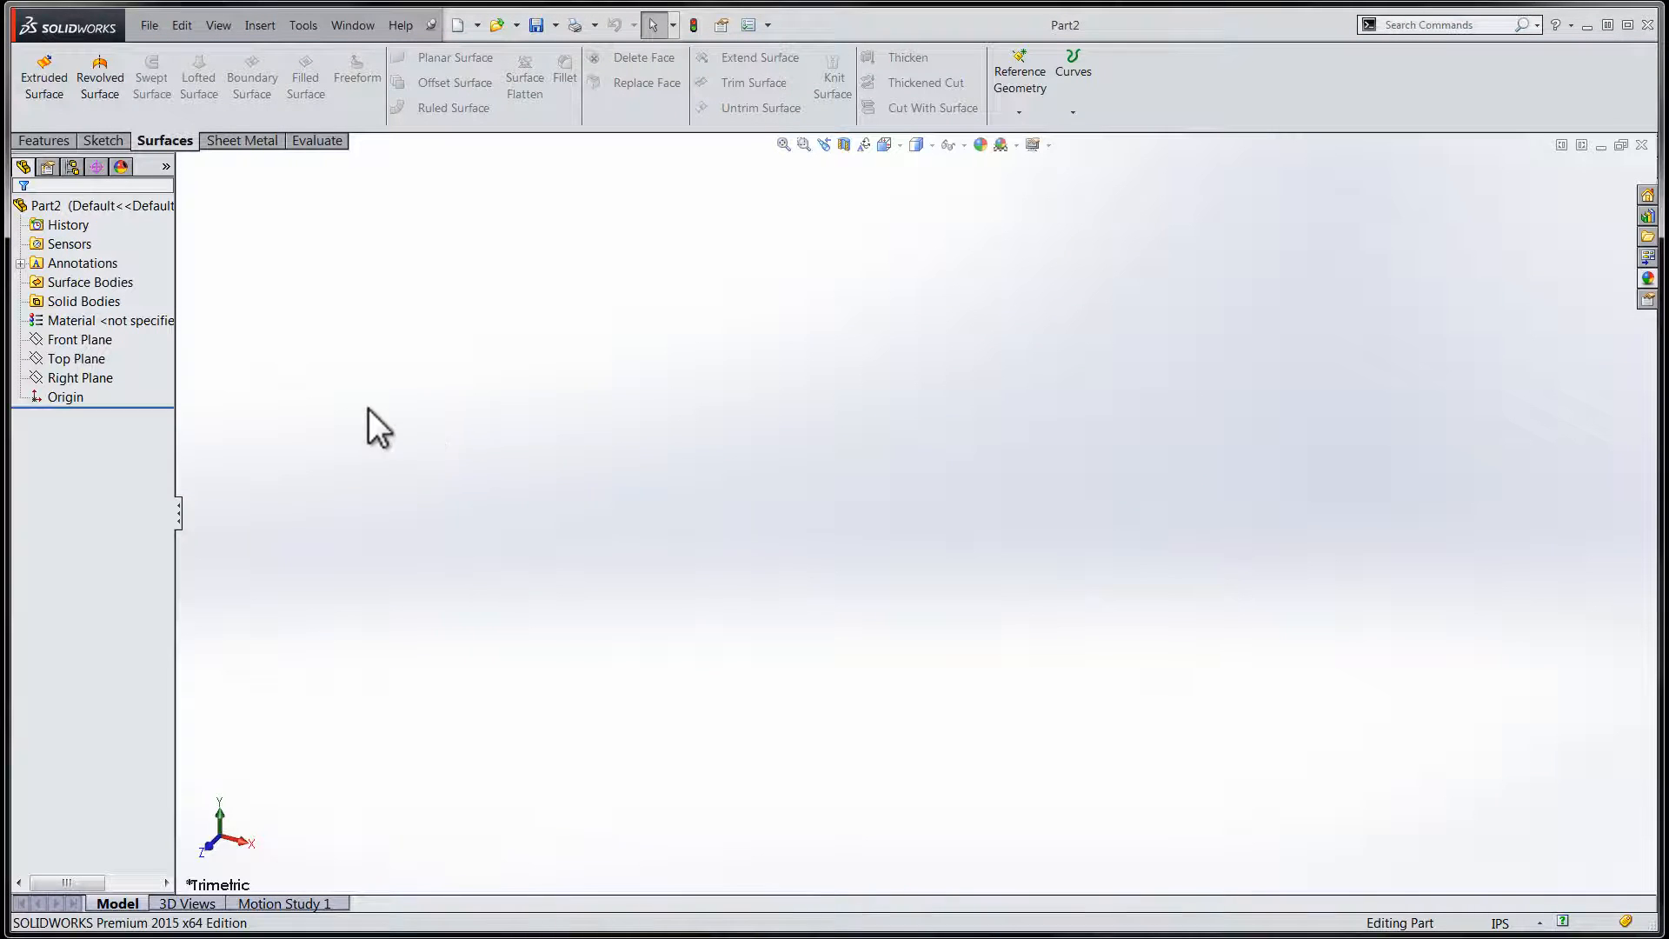
left_click(78, 339)
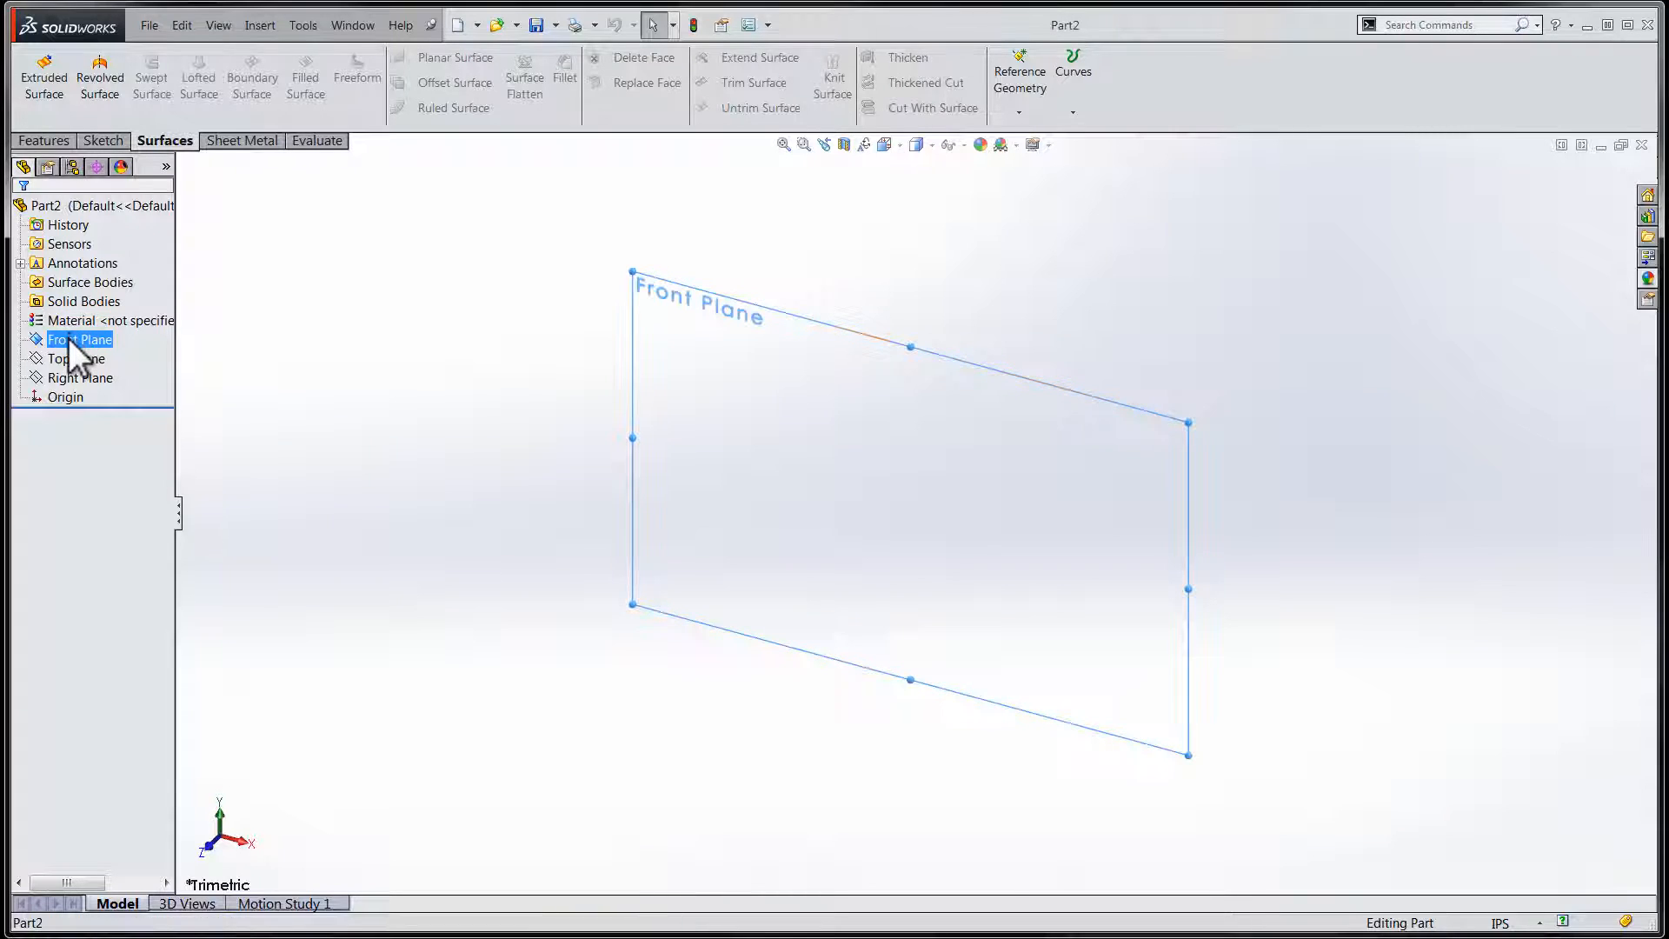
Step: Begin a sketch on the Front Plane and choose Center Rectangle with construction lines From Midpoints
double_click(79, 339)
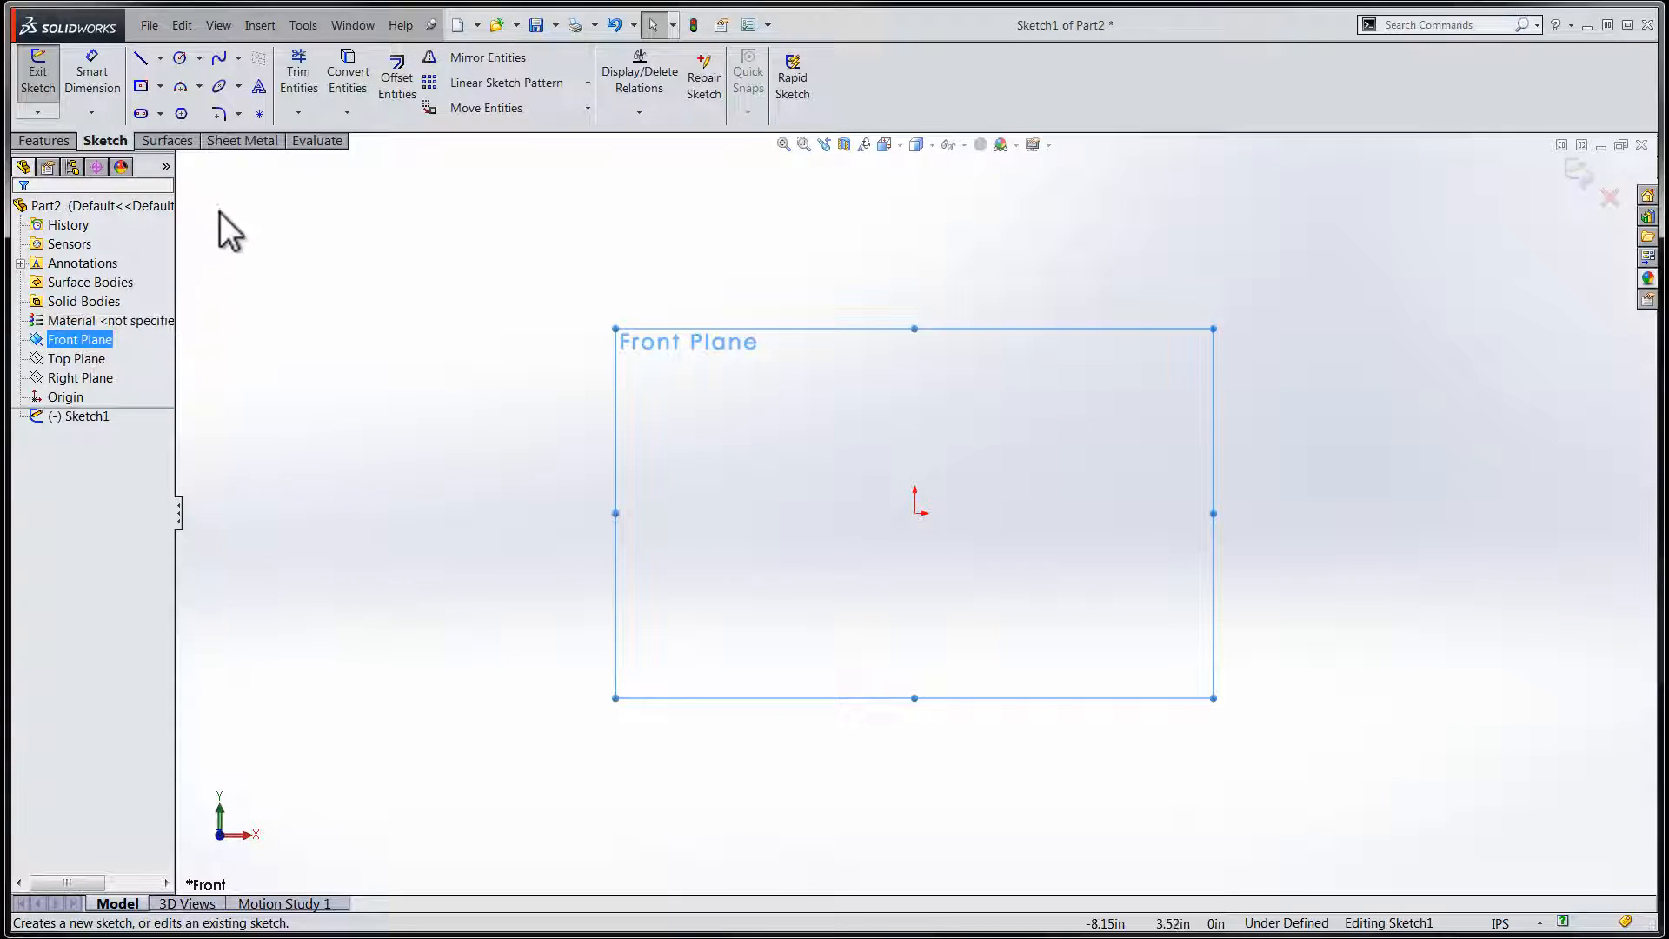
mouse_move(141, 87)
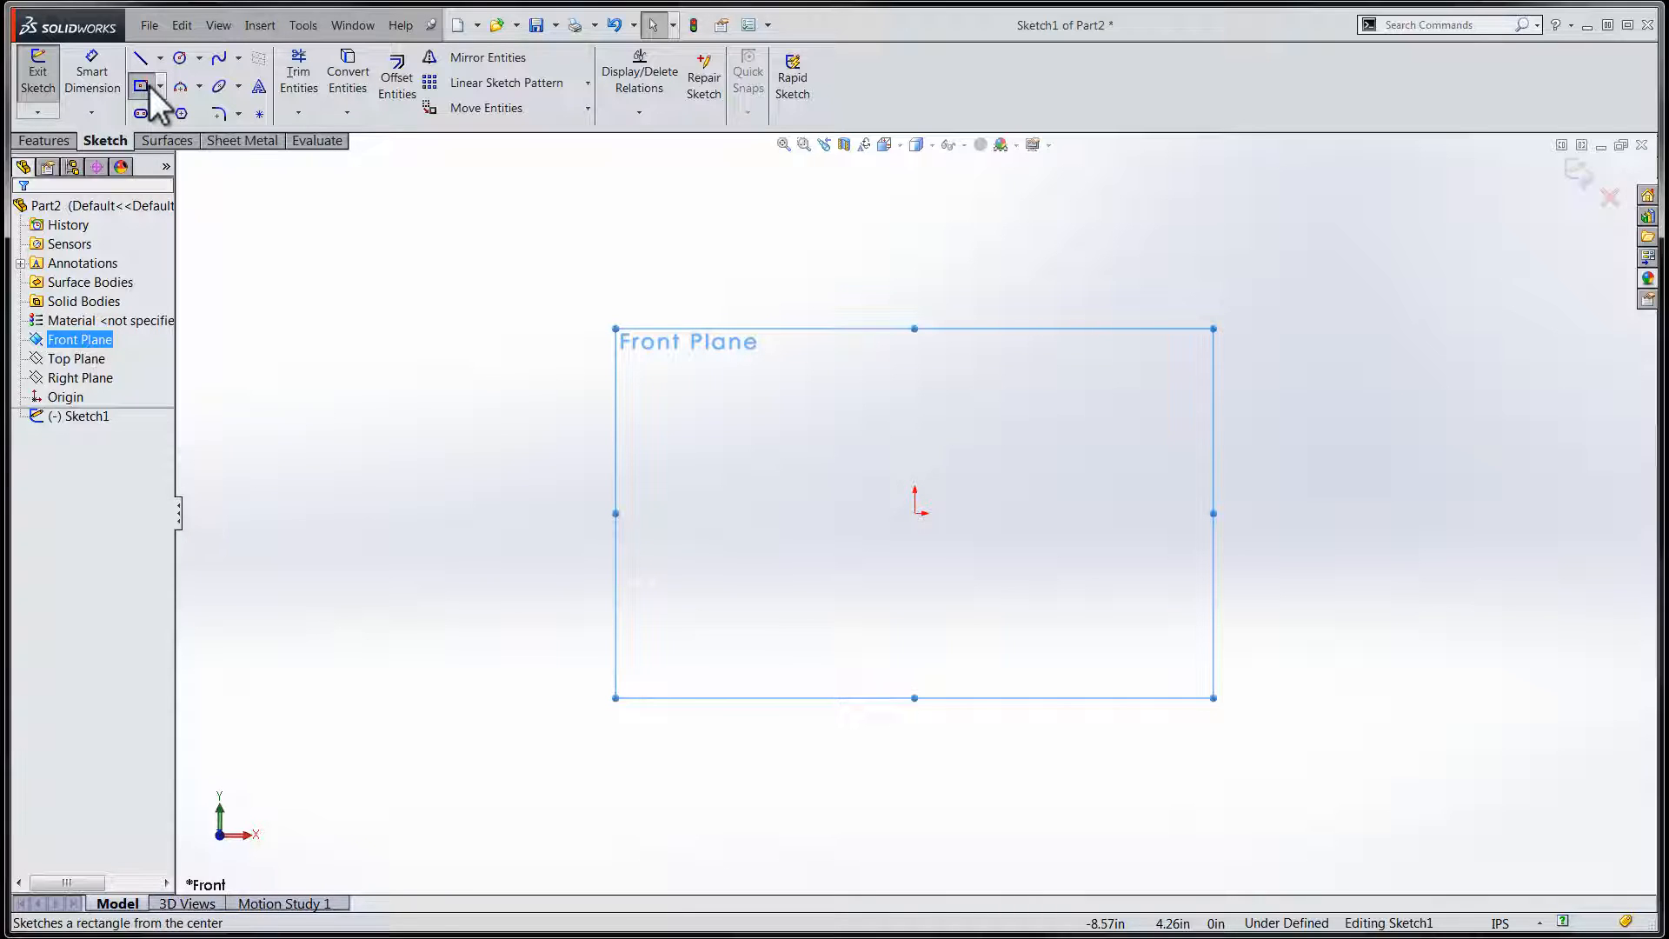
left_click(139, 85)
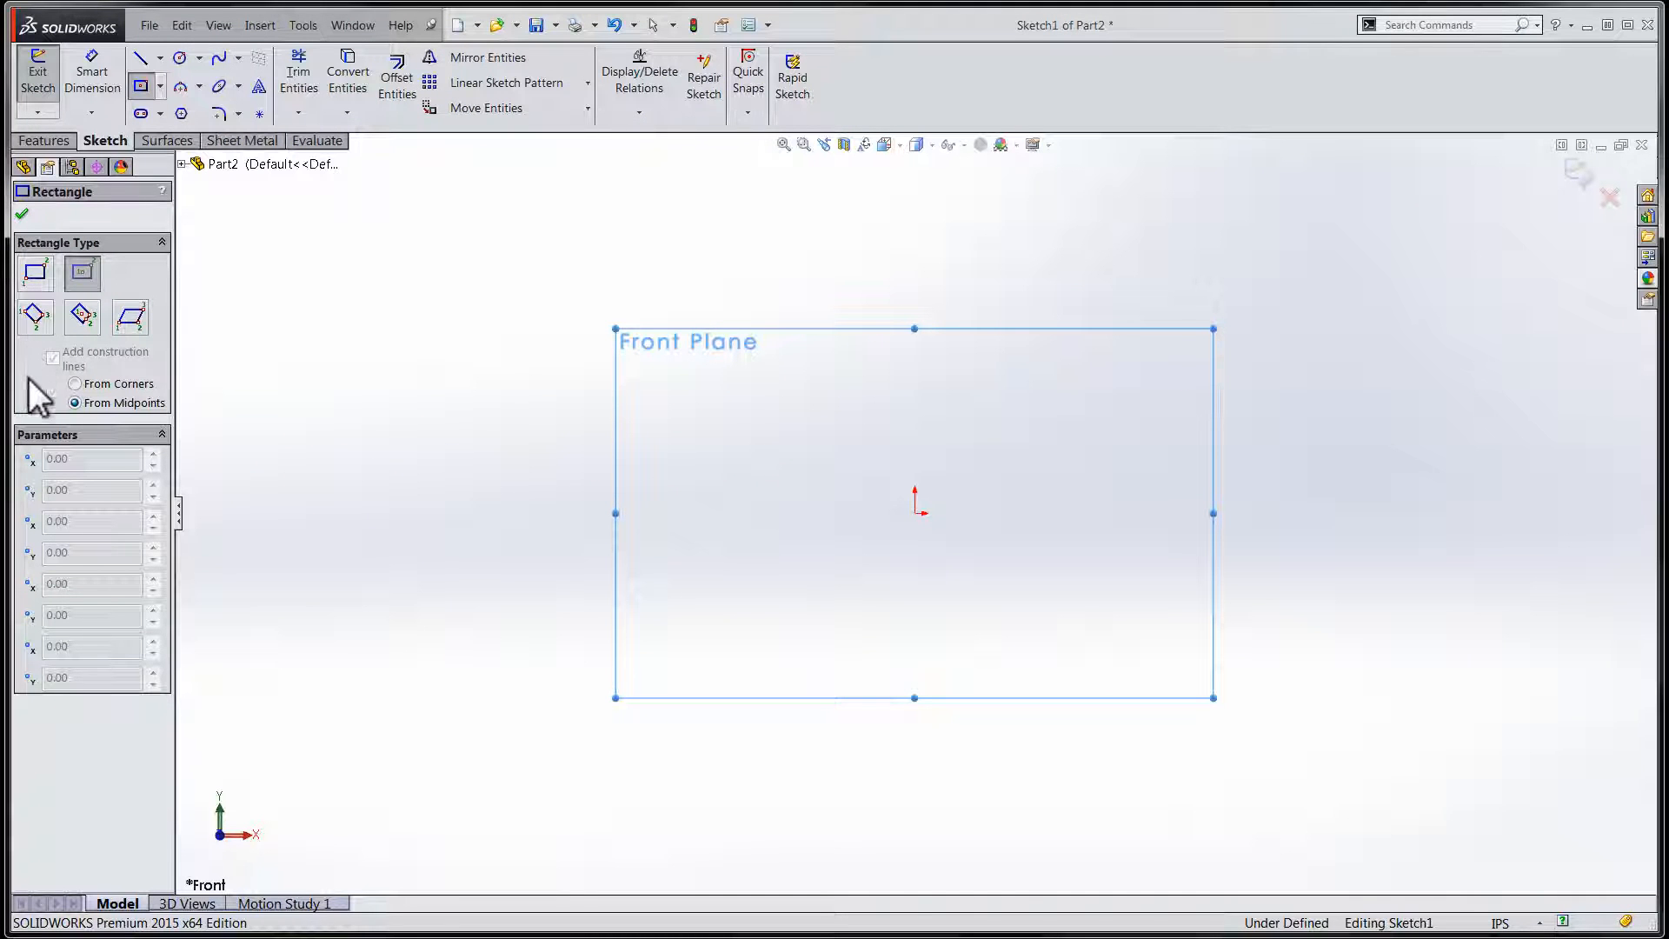
mouse_move(867, 548)
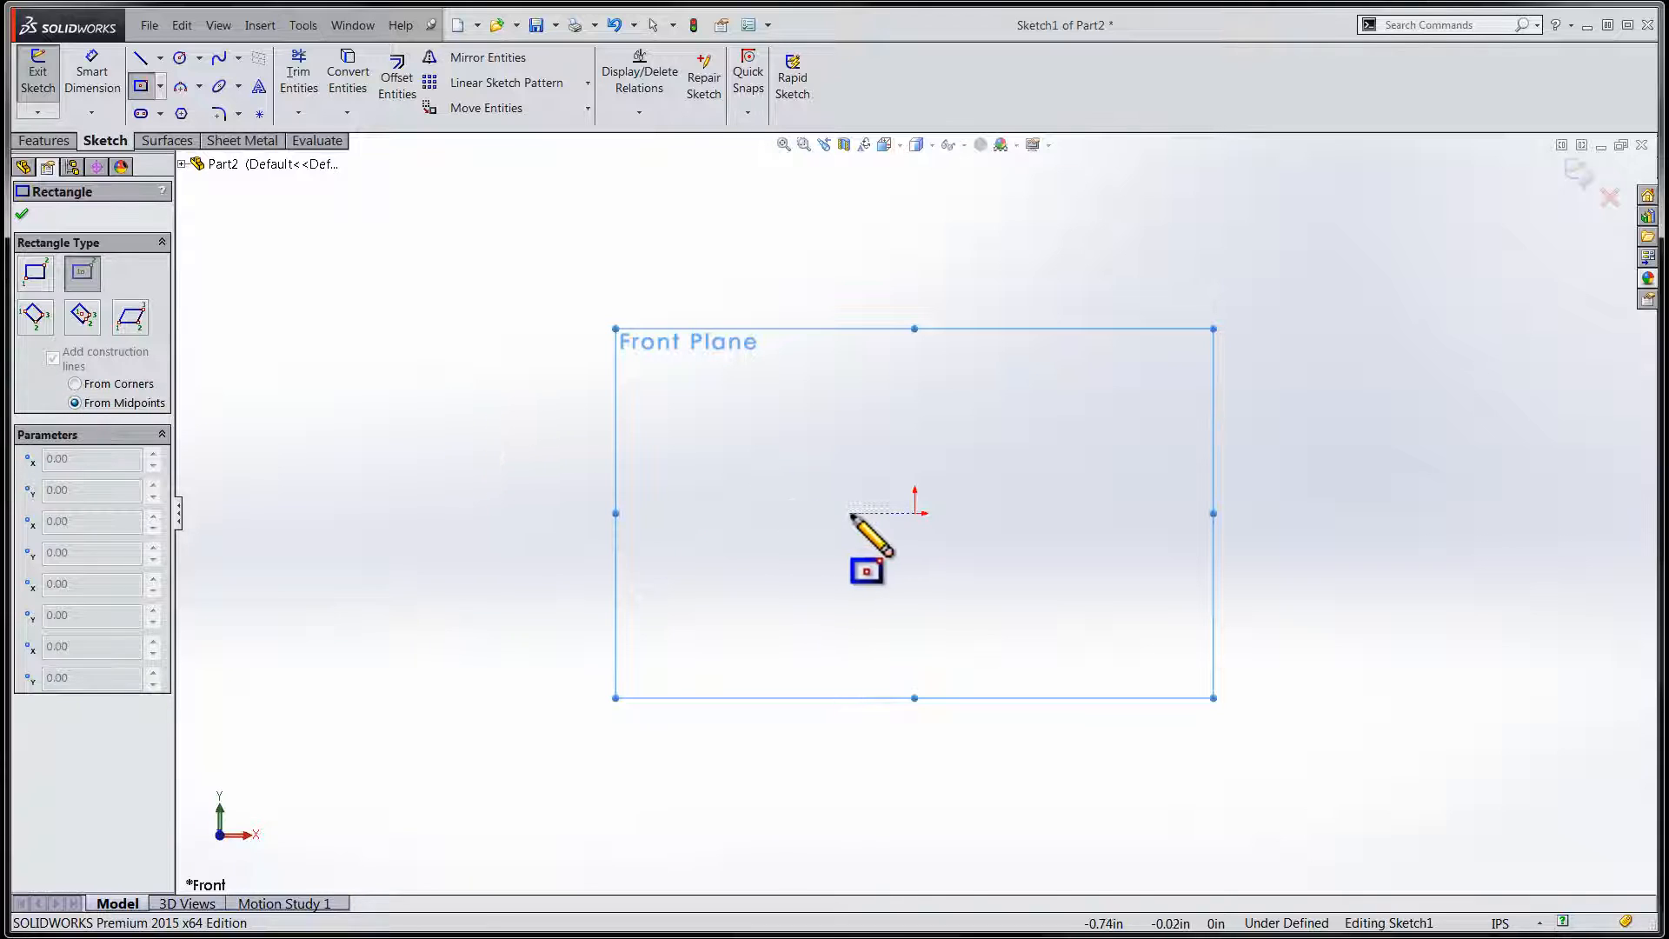
mouse_move(570, 544)
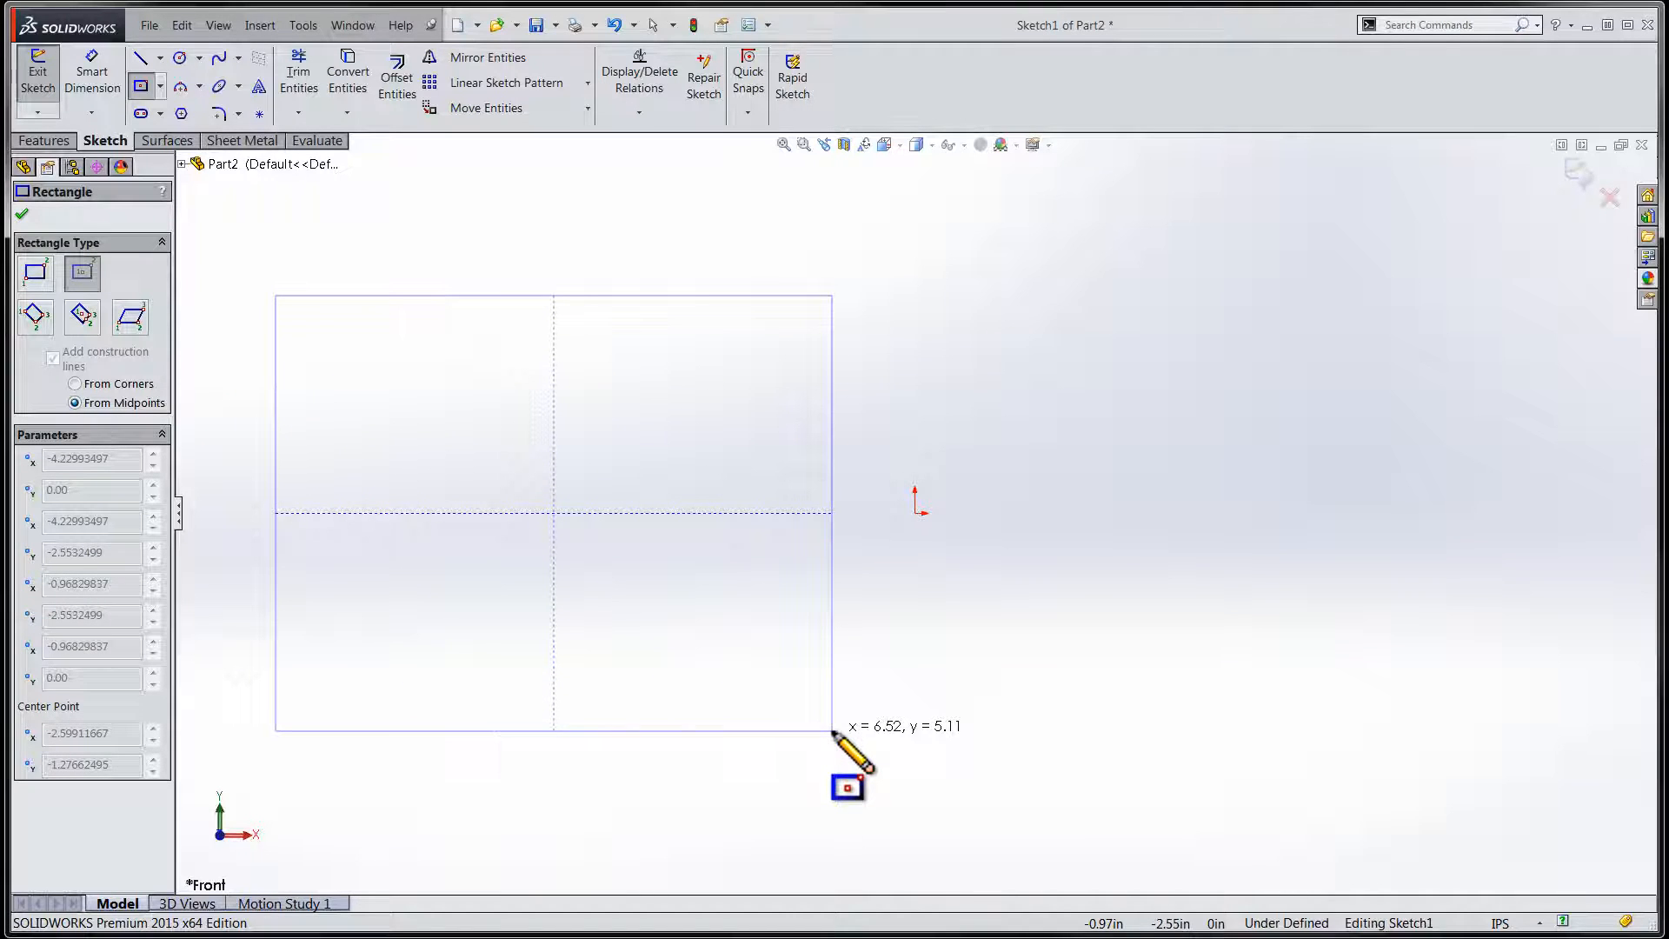
Step: Place the centre rectangle's corner left of the origin, completing it with midpoint construction lines
left_click(833, 732)
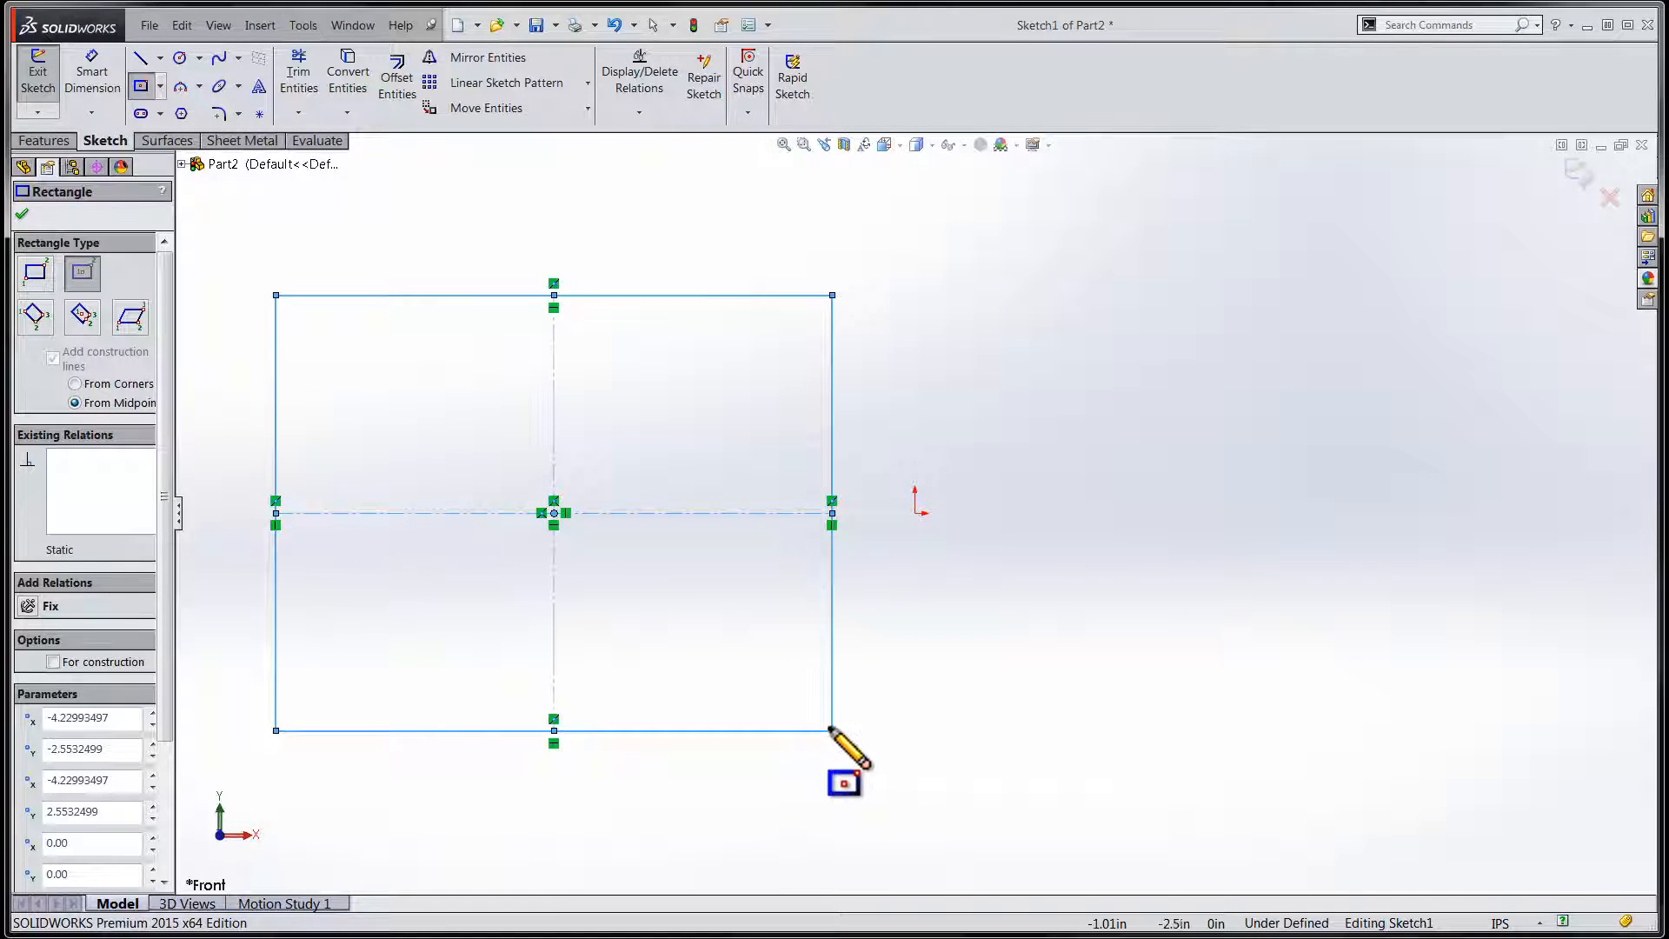